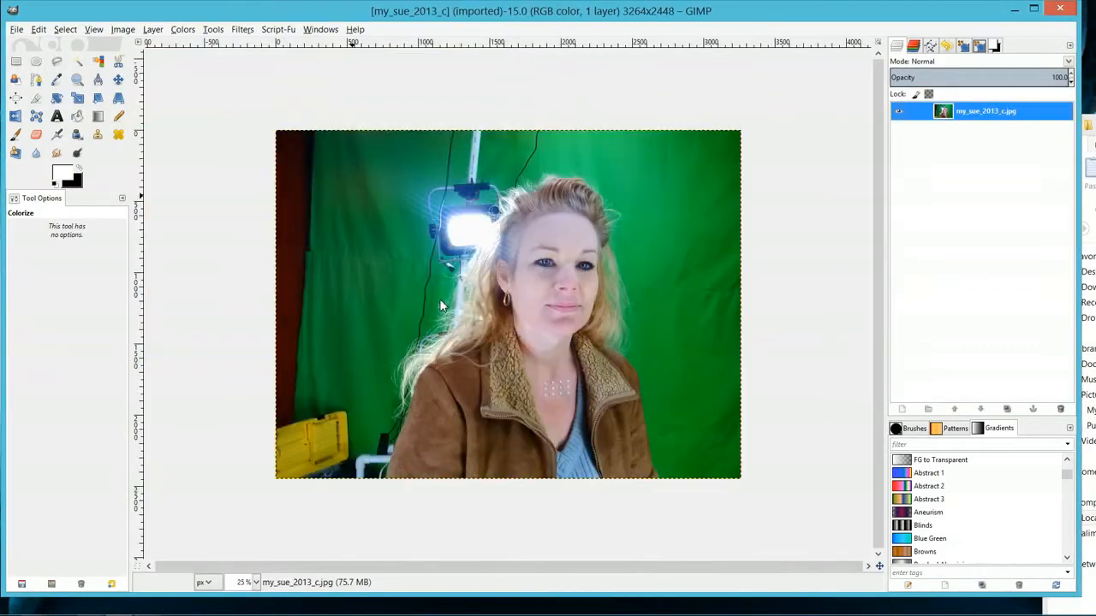
mouse_move(537, 335)
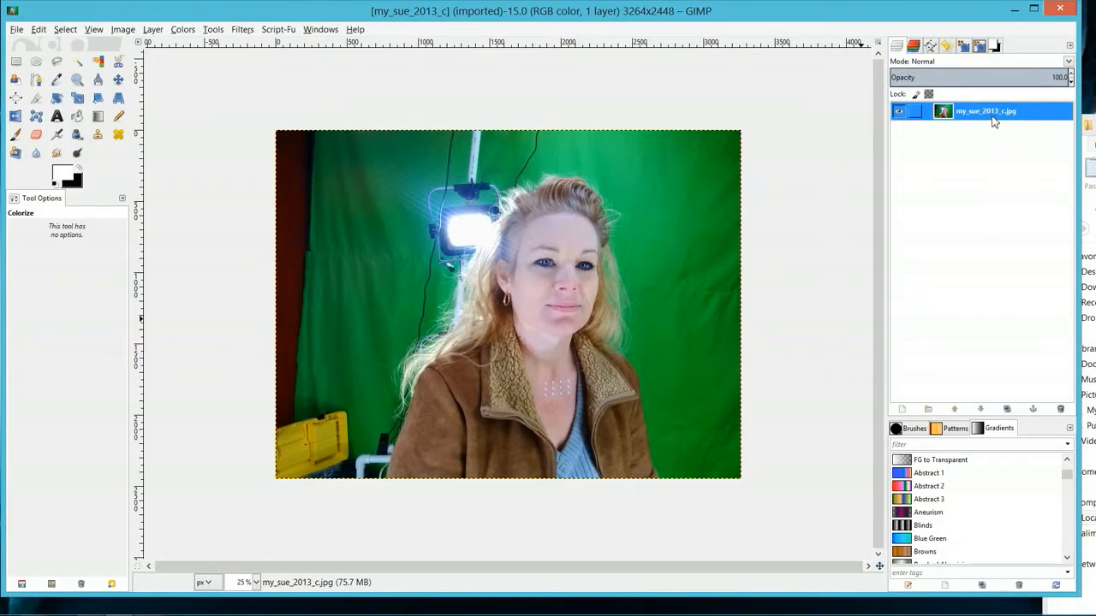
Duplicate the portrait photo layer so two identical layers exist.
right_click(985, 110)
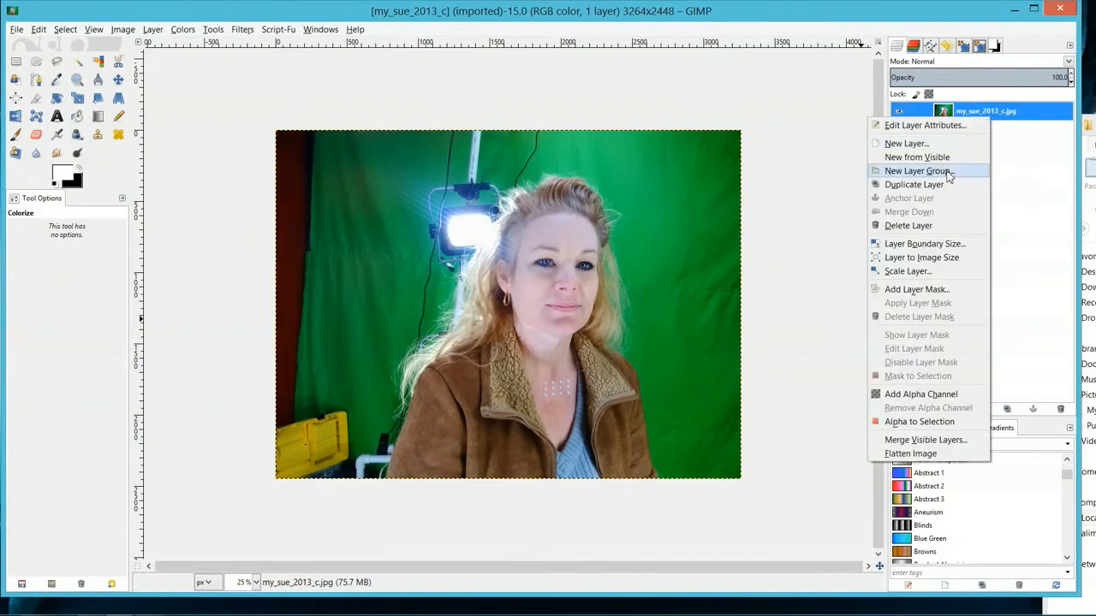
left_click(915, 185)
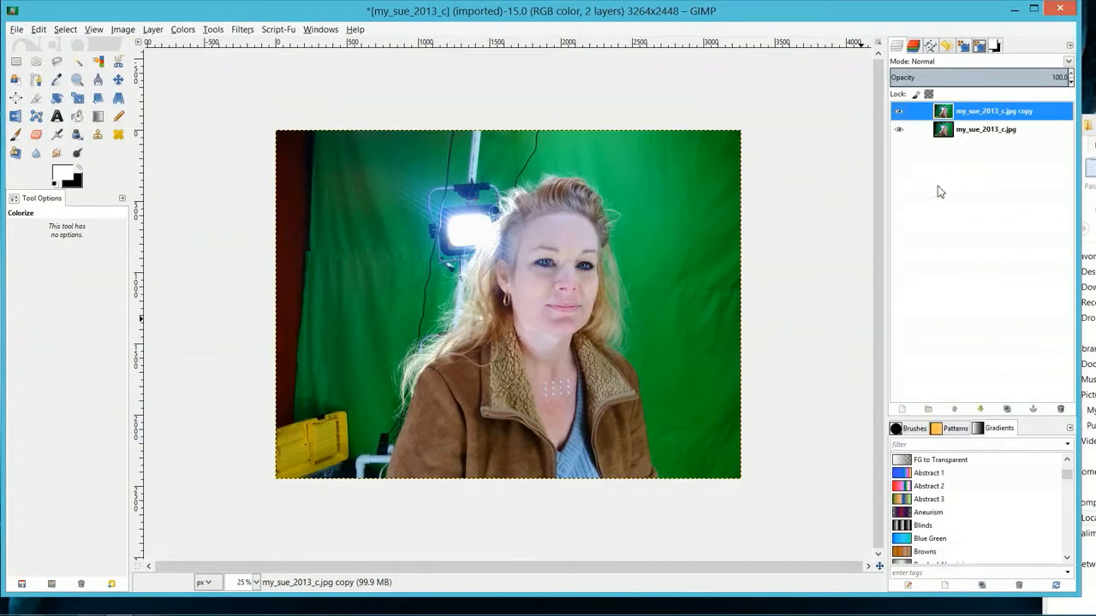
mouse_move(334, 72)
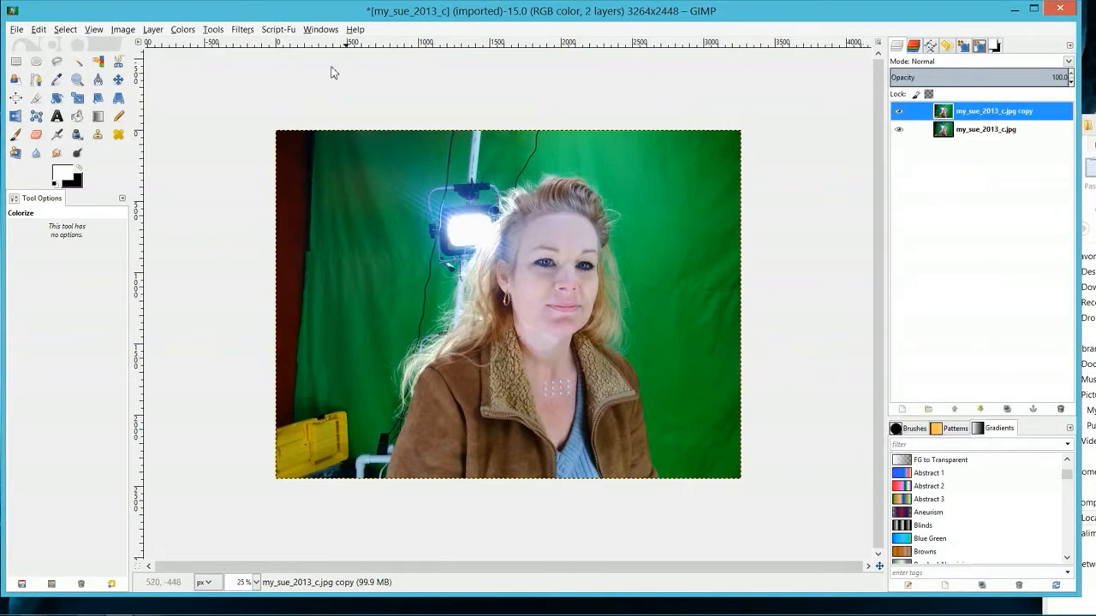
Colorize the copy layer green with hue about 141 and saturation 50.
left_click(182, 29)
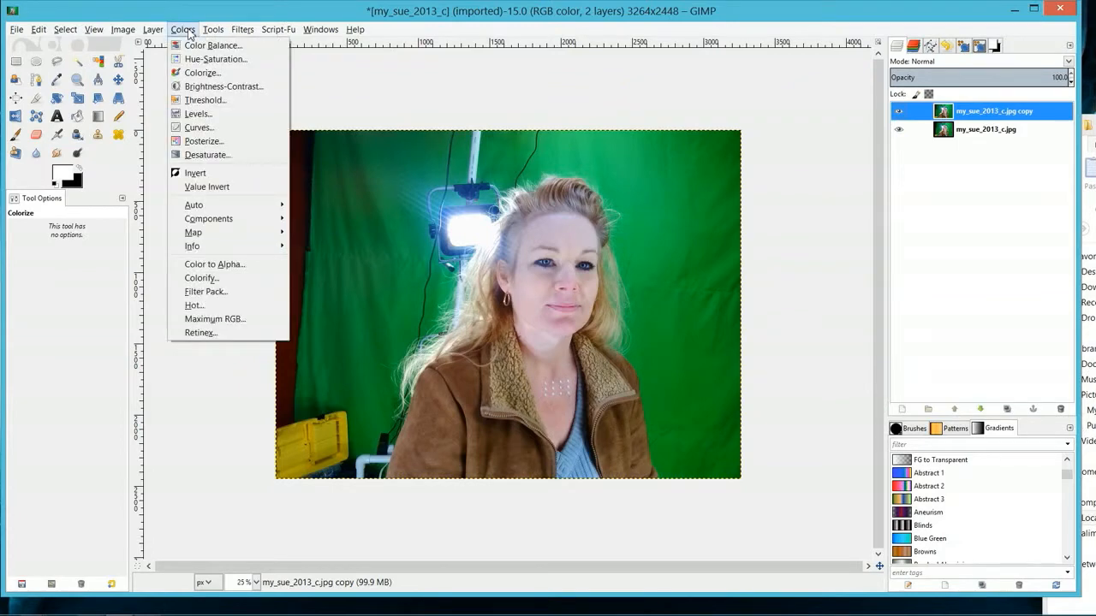
left_click(202, 71)
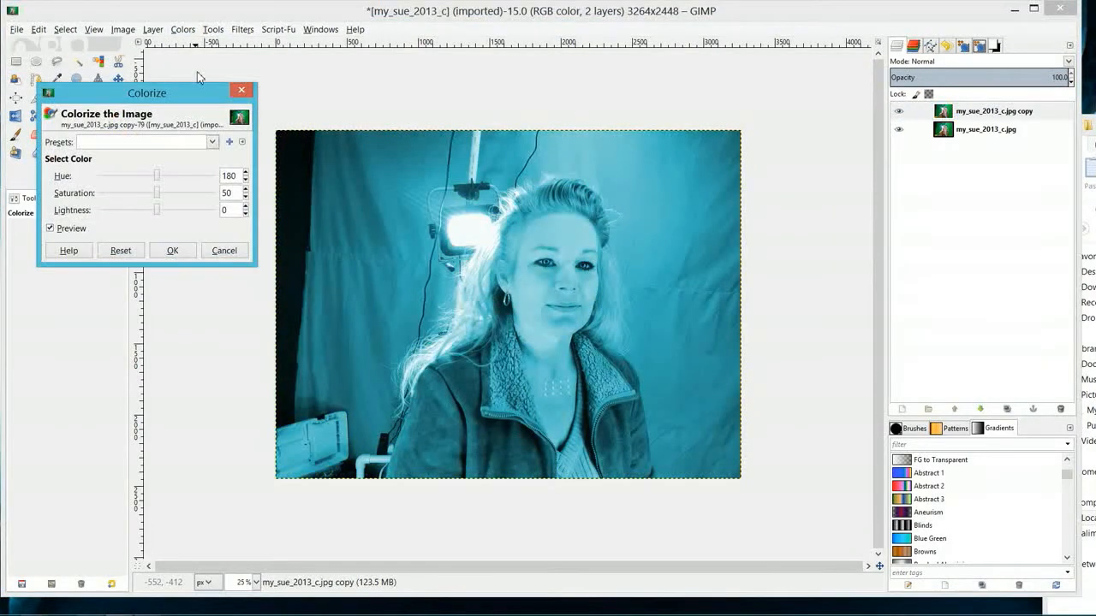
mouse_move(420, 192)
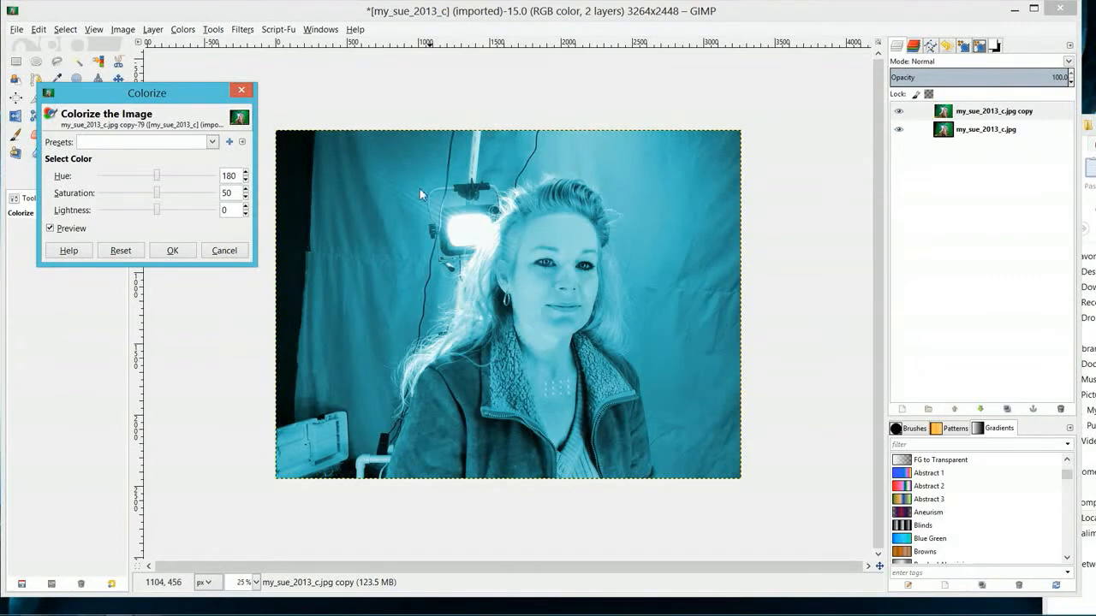
mouse_move(495, 278)
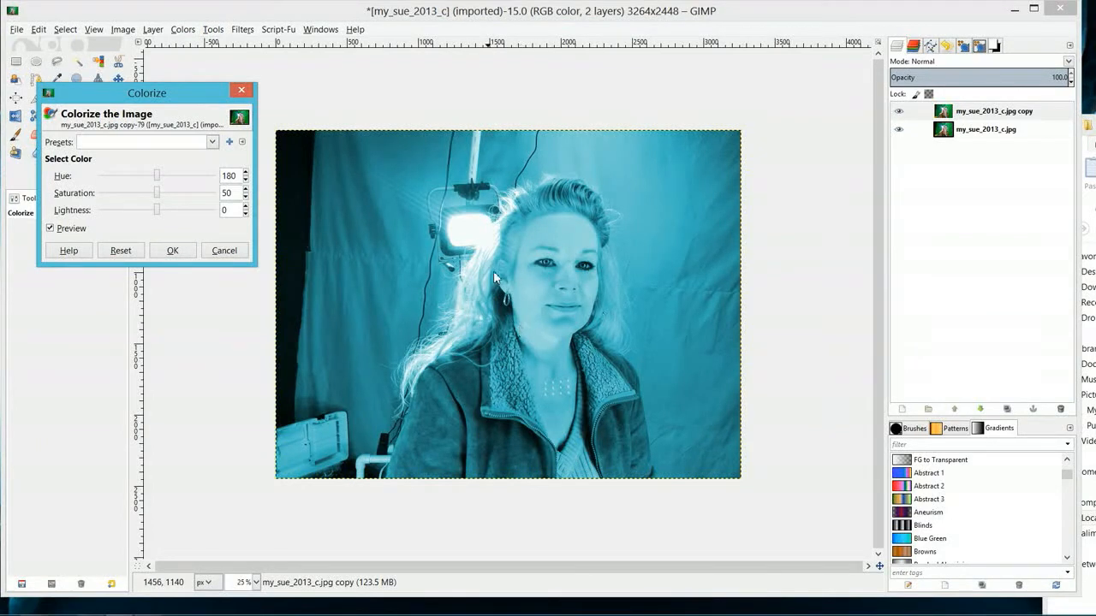
mouse_move(332, 147)
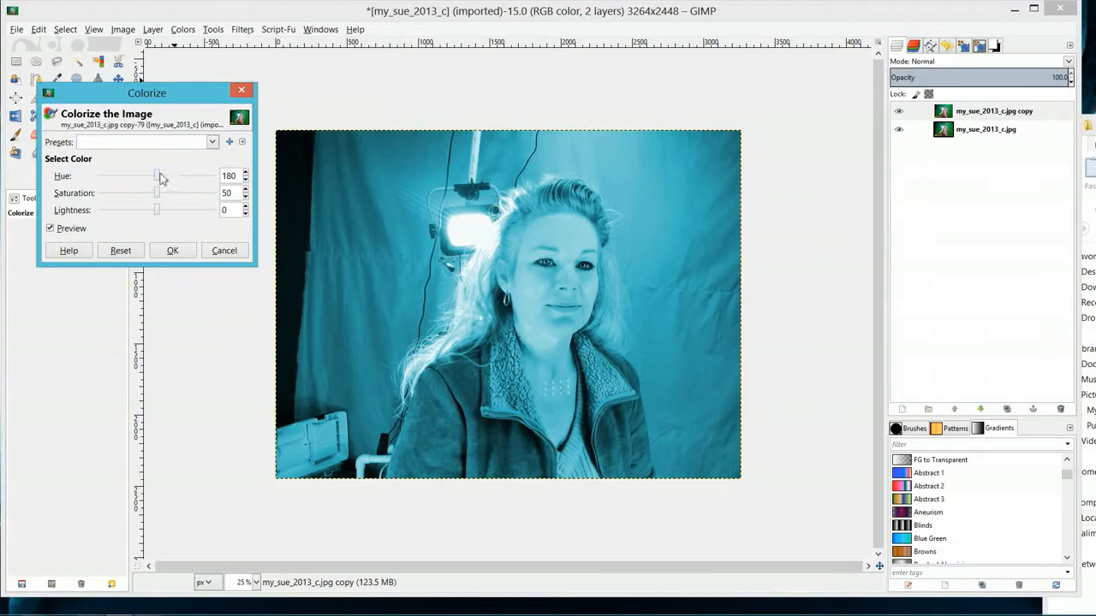
left_click_drag(158, 174, 152, 174)
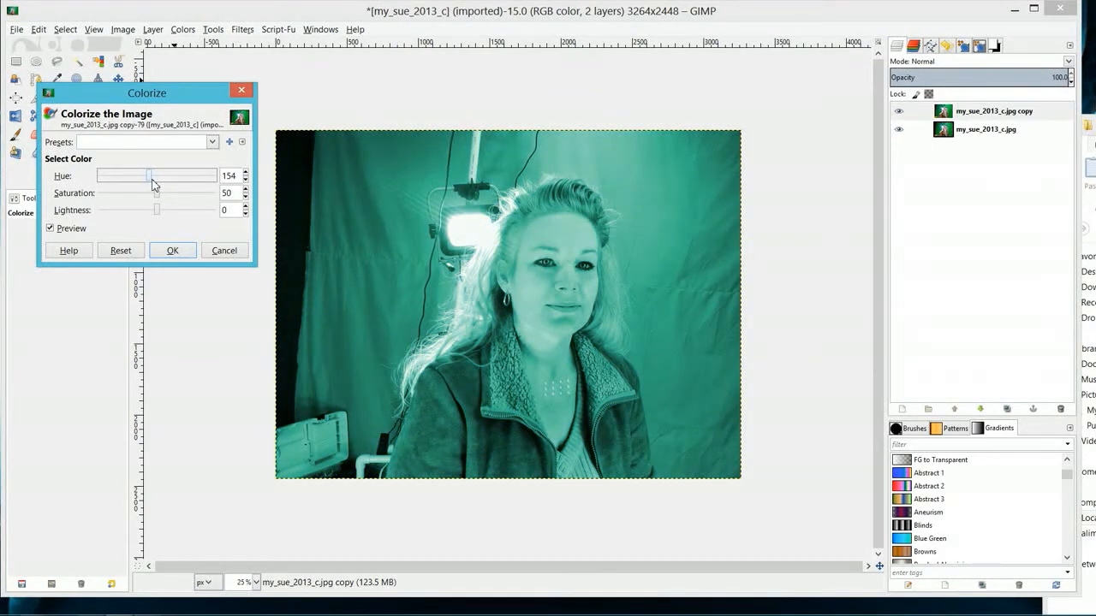
left_click_drag(152, 174, 144, 175)
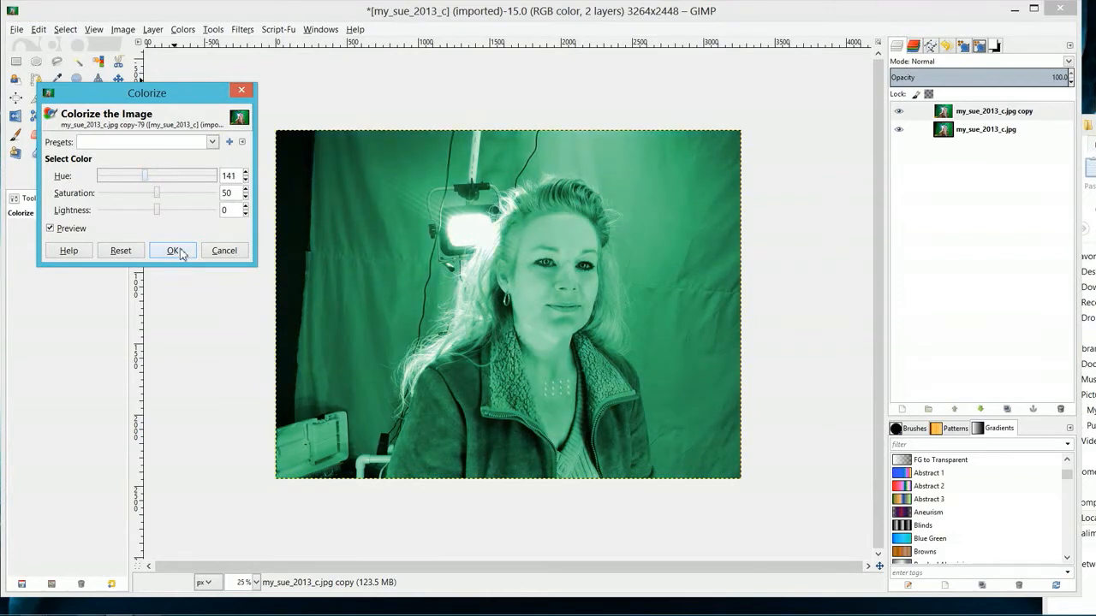
left_click(173, 250)
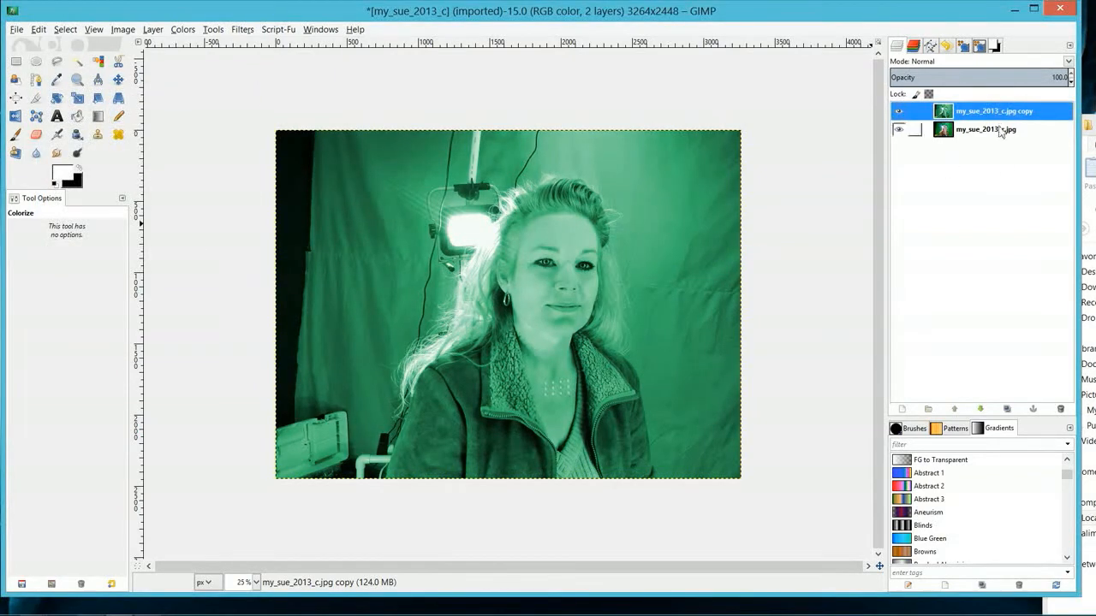
Add a black (full transparency) layer mask to the green copy layer.
right_click(993, 109)
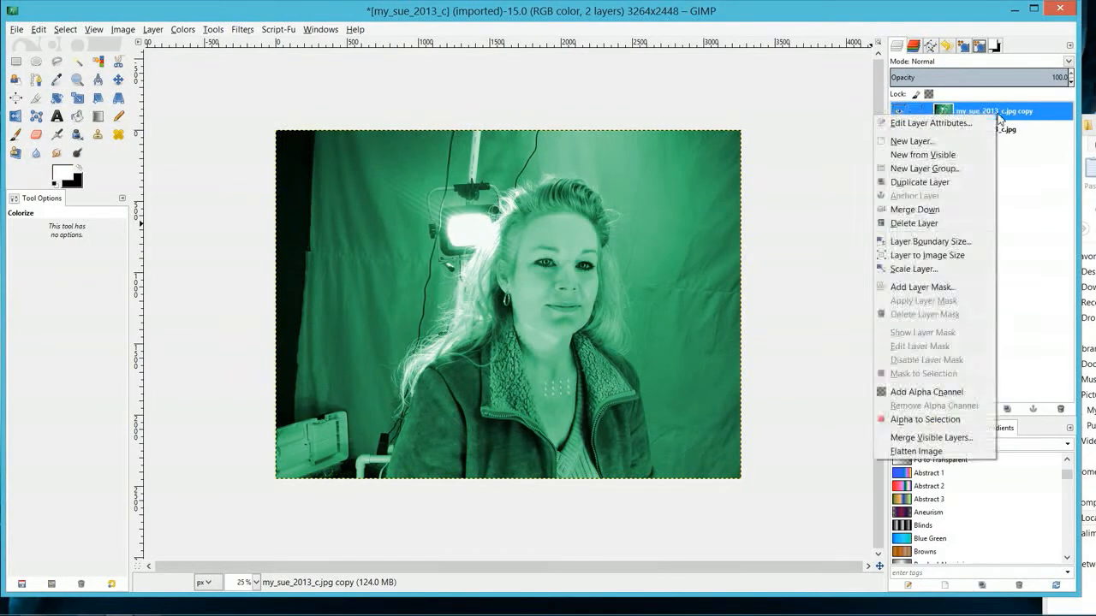
mouse_move(921, 288)
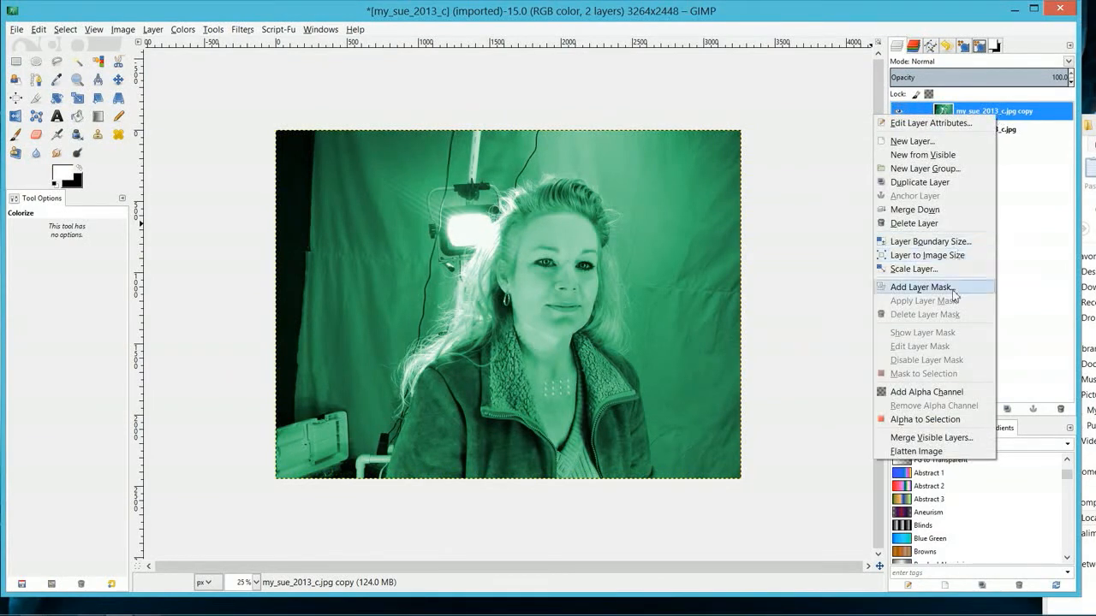
left_click(922, 288)
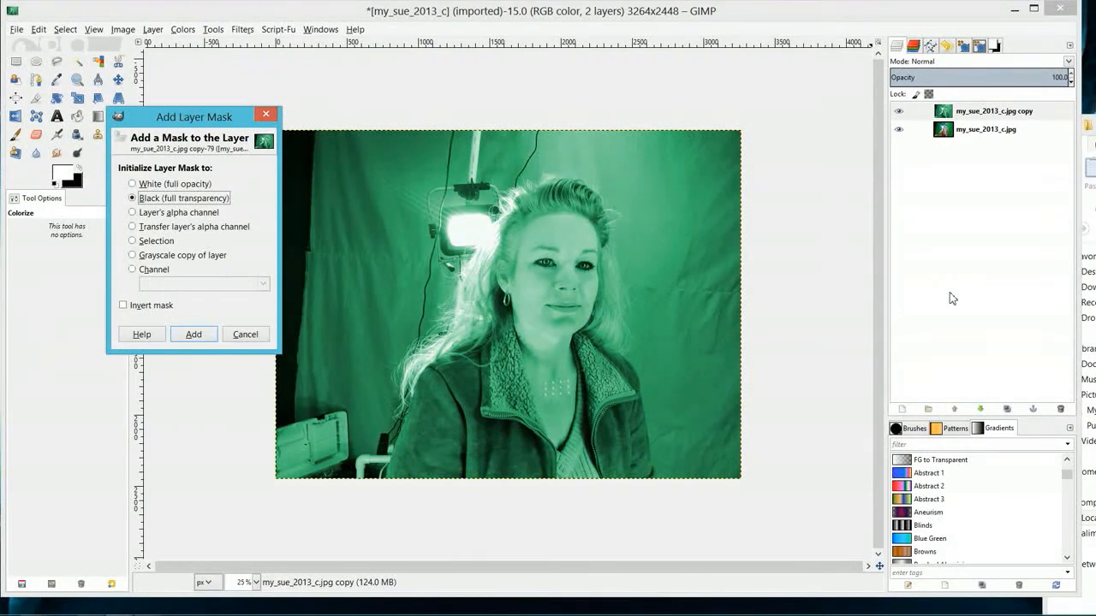
mouse_move(842, 237)
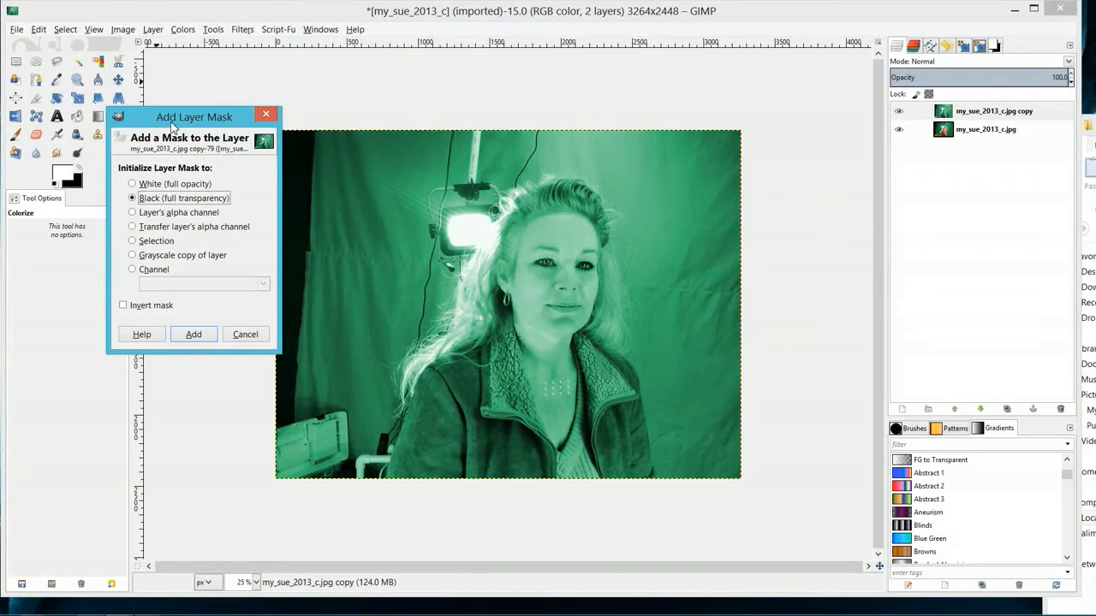
mouse_move(154, 202)
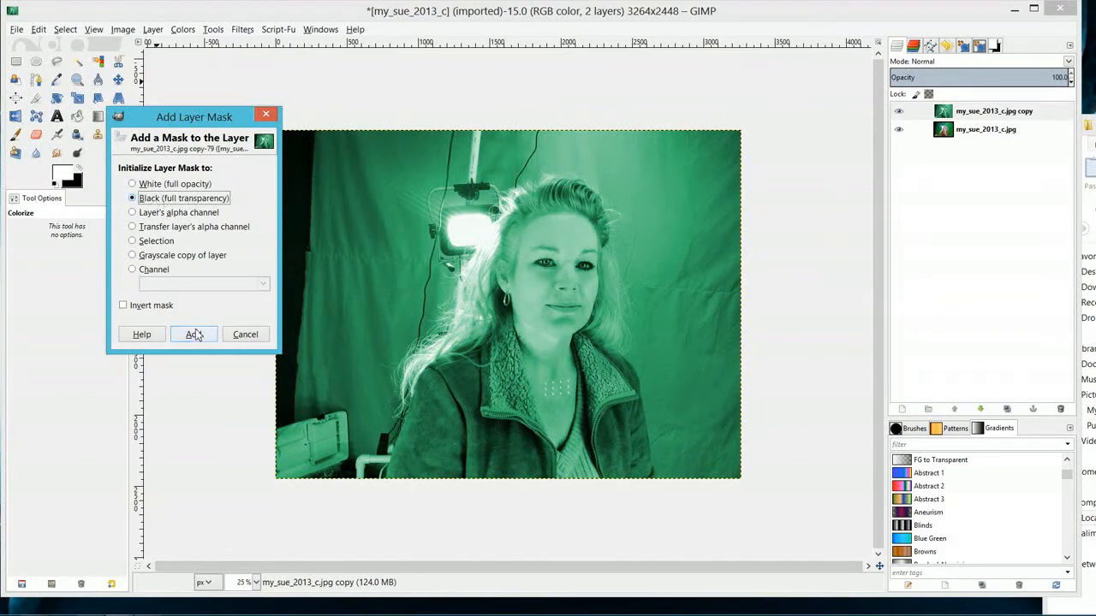
left_click(194, 333)
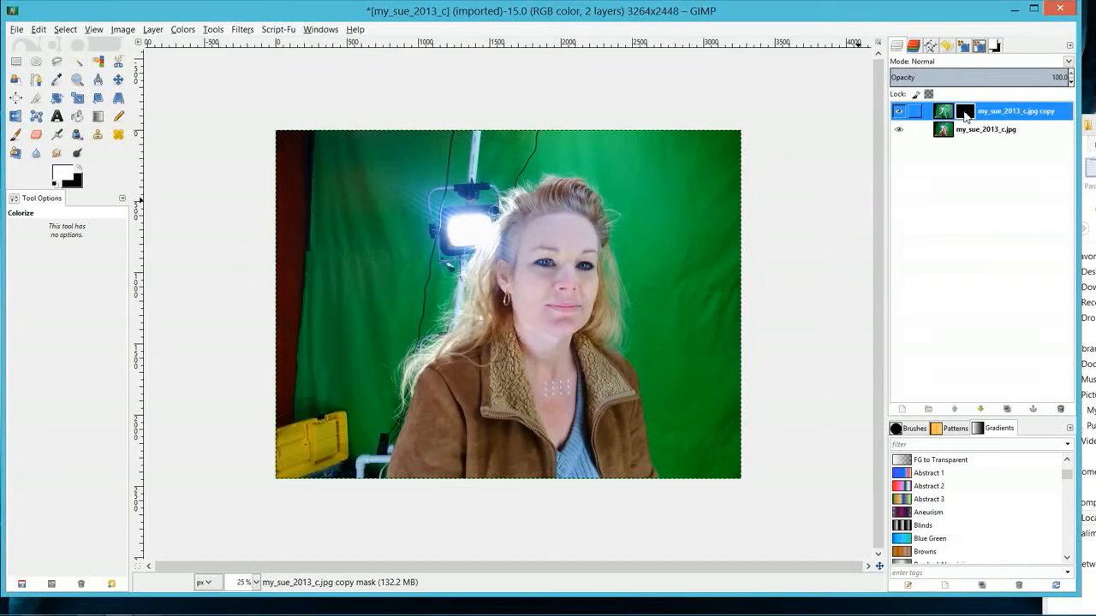
mouse_move(623, 261)
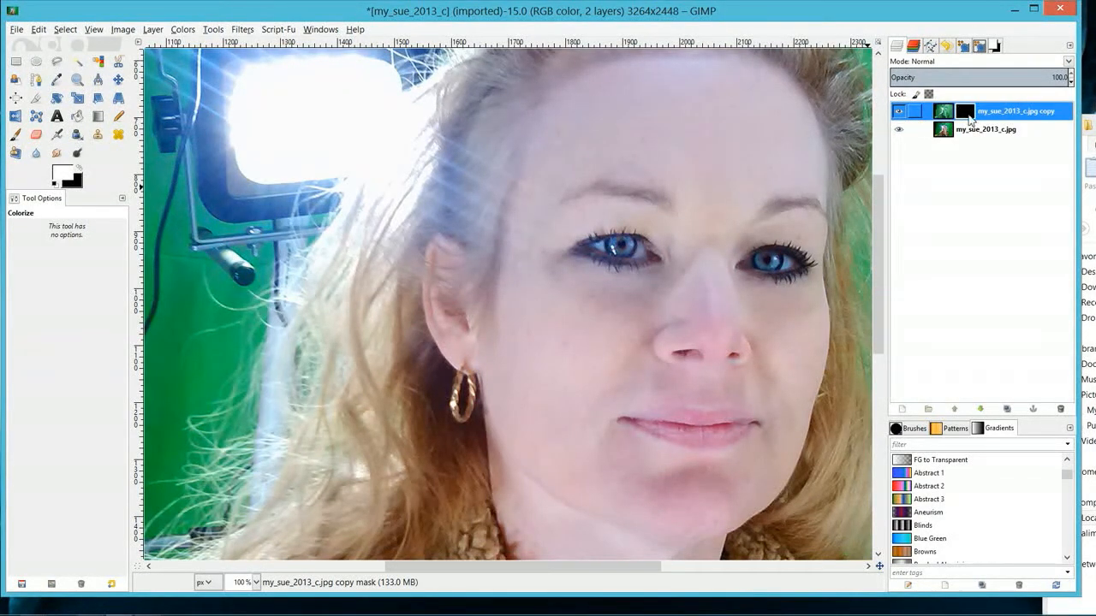
mouse_move(762, 216)
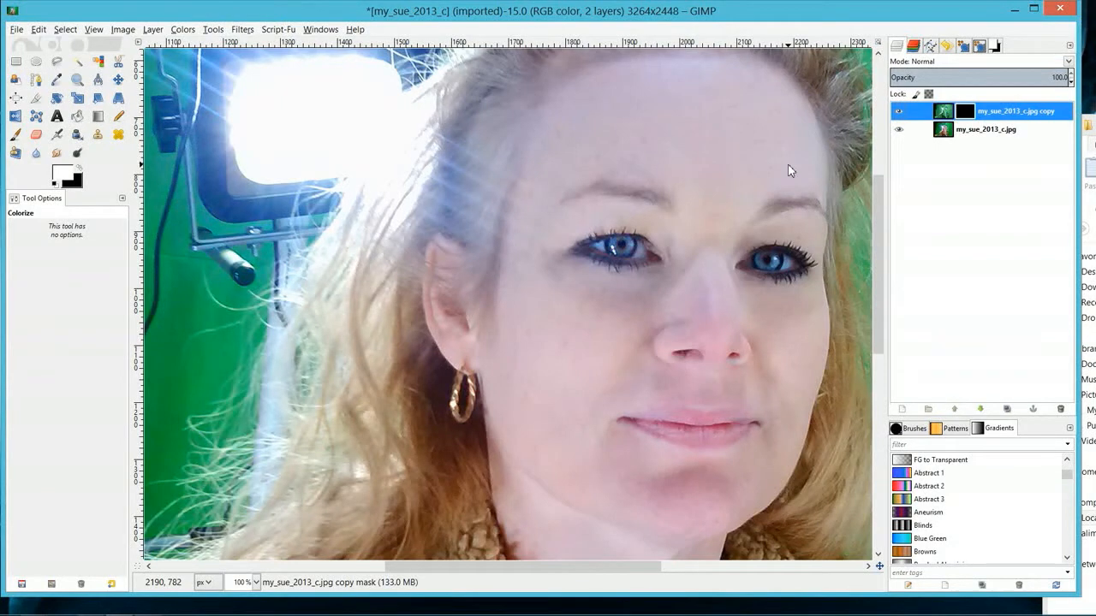
mouse_move(683, 284)
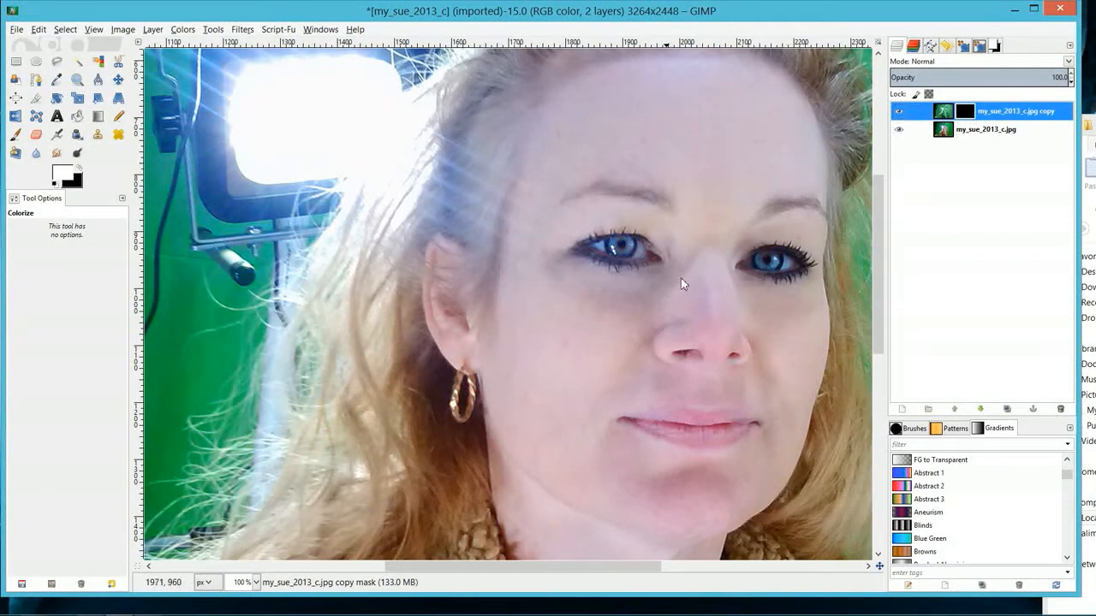
mouse_move(668, 243)
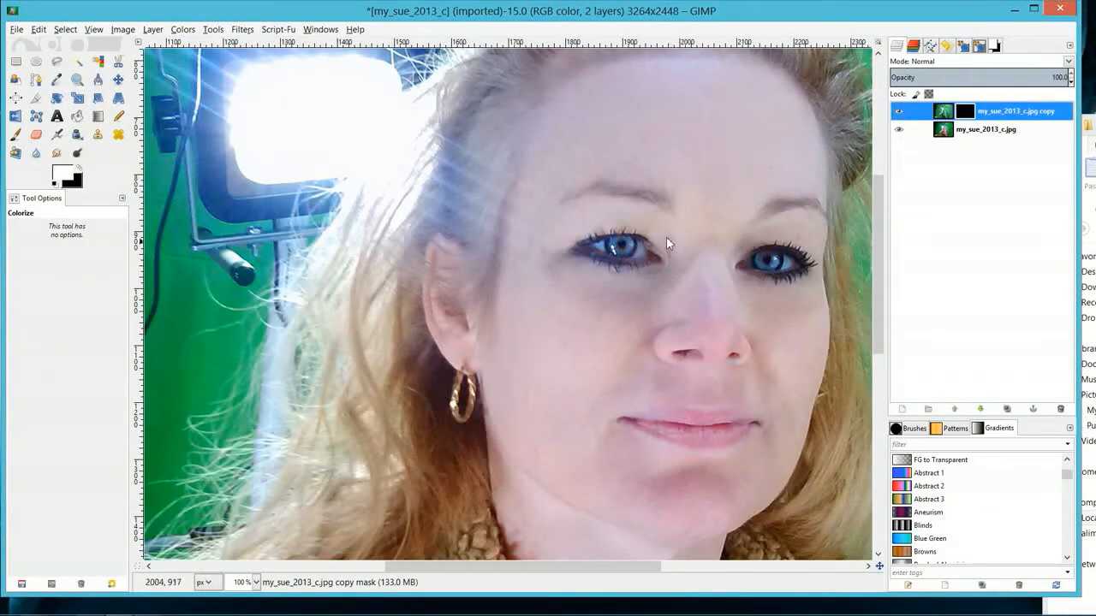
mouse_move(676, 254)
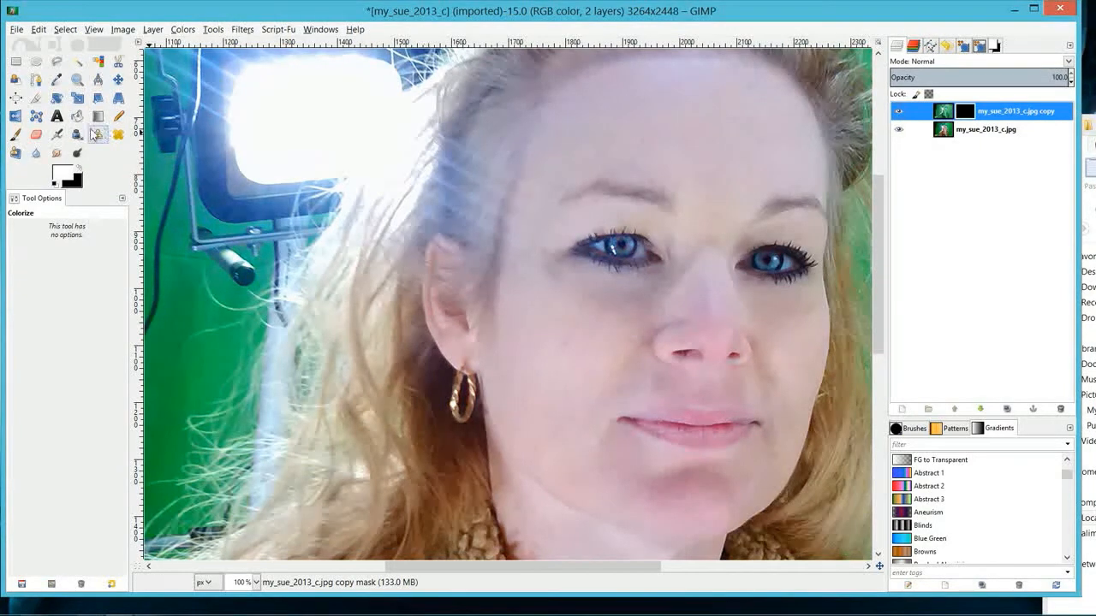
Paint white on the mask over the irises with the Paintbrush so the eyes turn green.
left_click(15, 134)
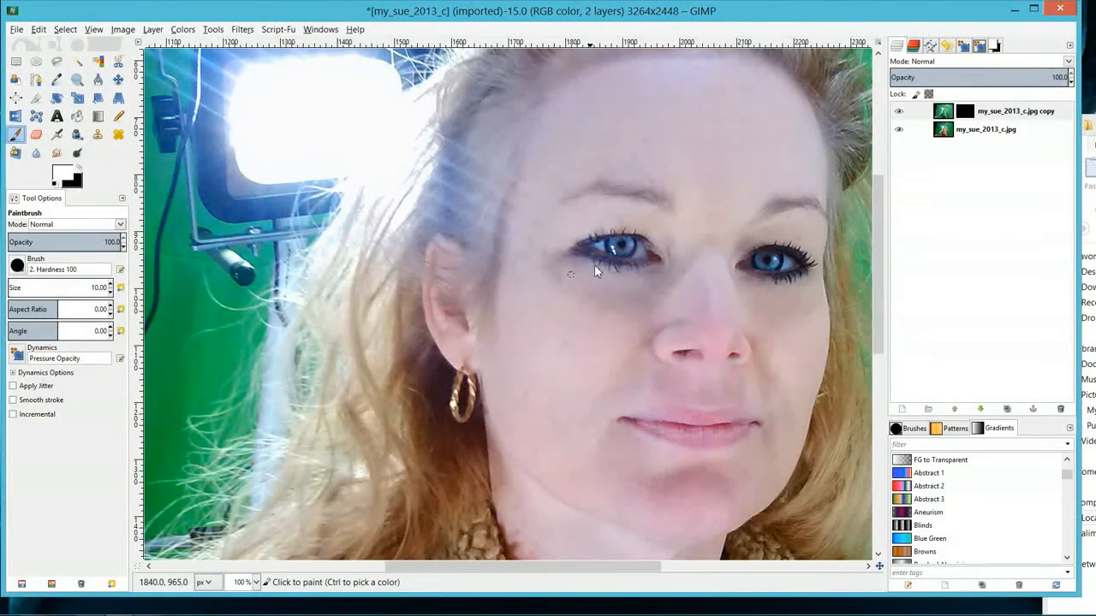
mouse_move(625, 254)
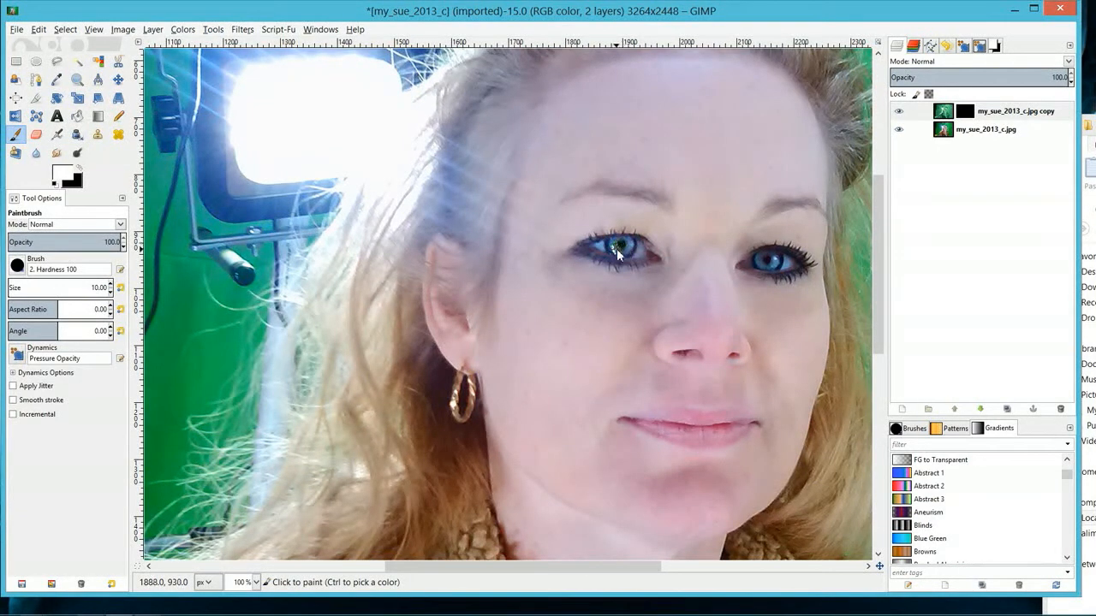
left_click(620, 247)
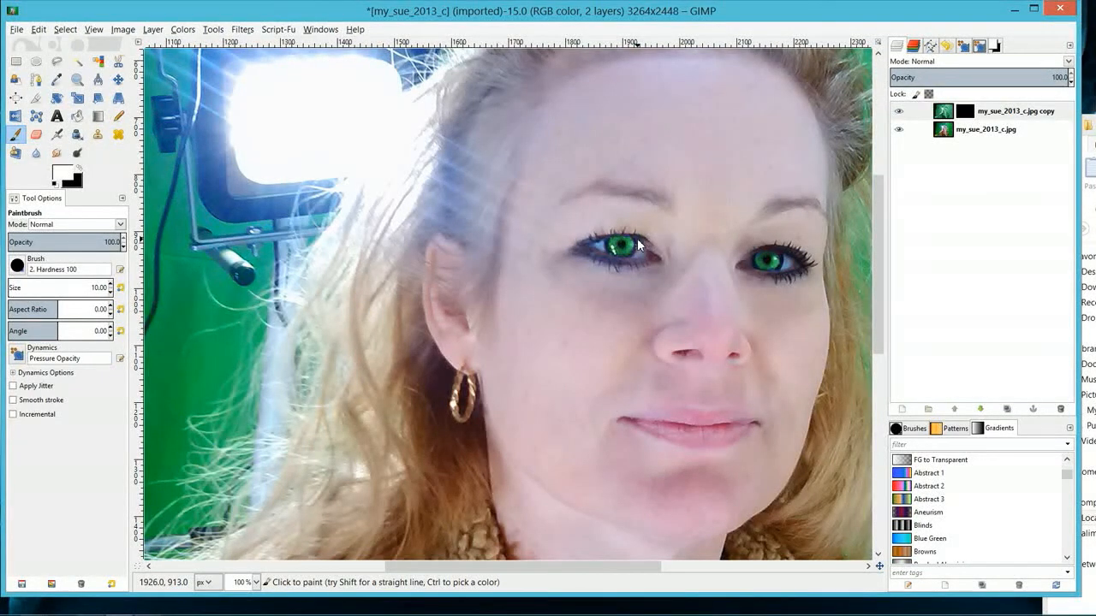
mouse_move(711, 226)
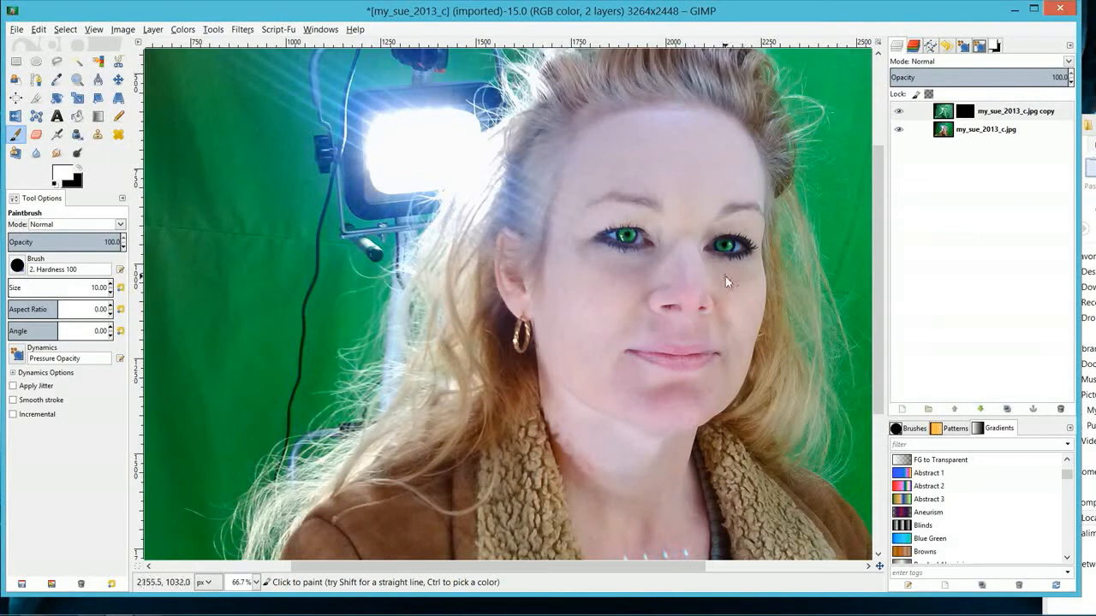
mouse_move(642, 253)
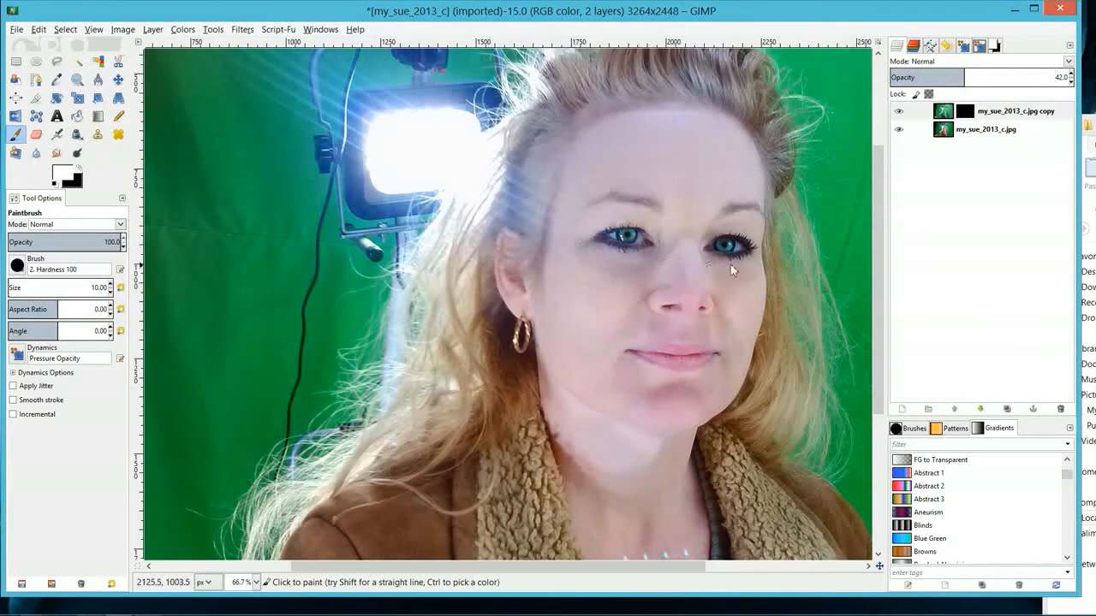
mouse_move(702, 287)
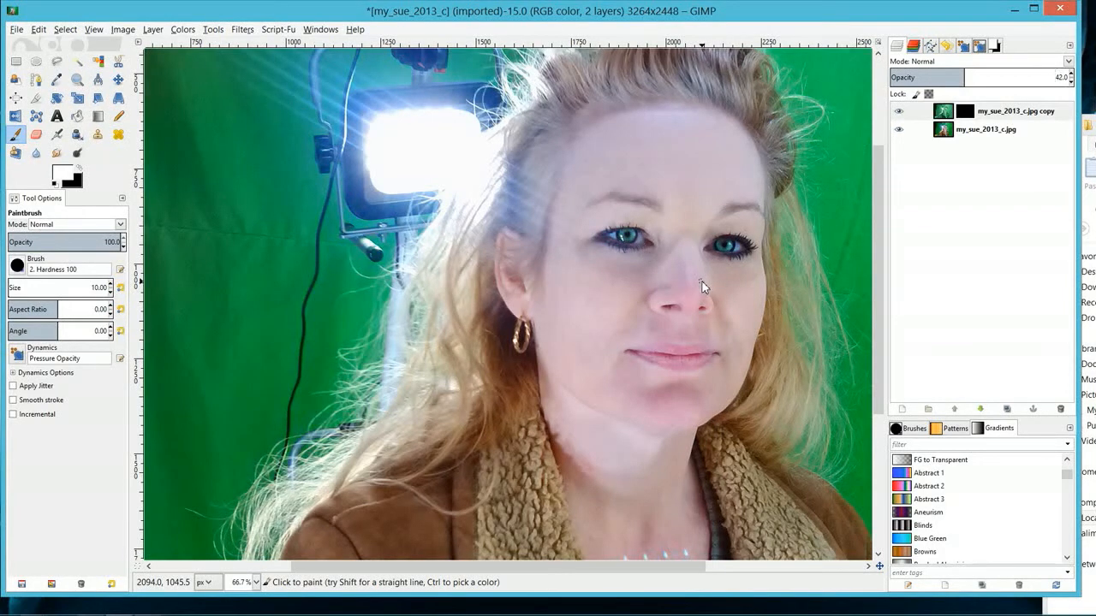
Lower the green copy layer's opacity to 42 and select that layer.
left_click(901, 110)
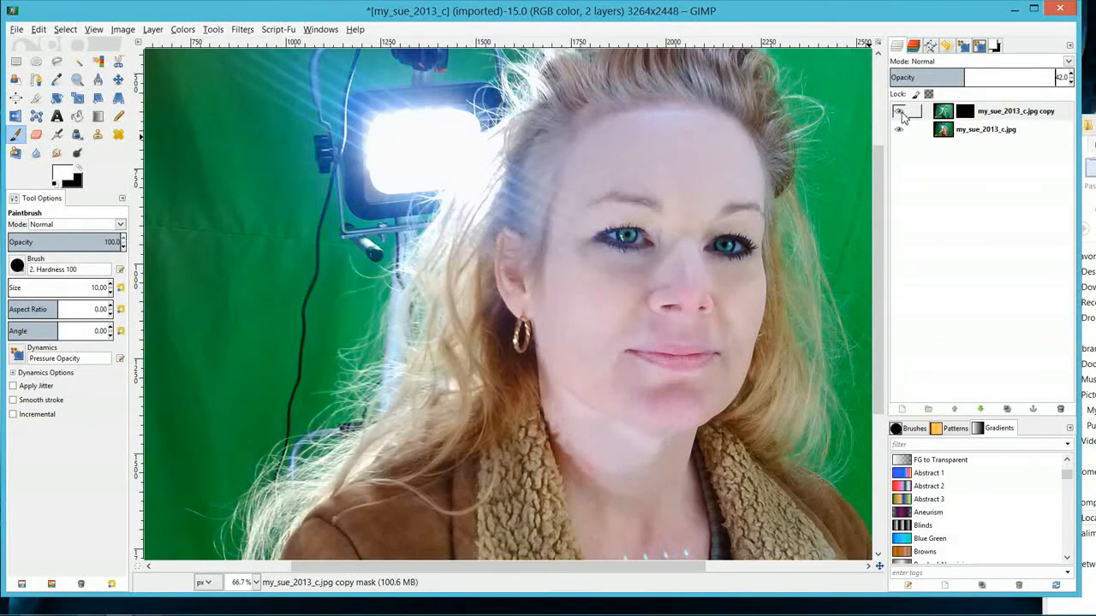
left_click(901, 111)
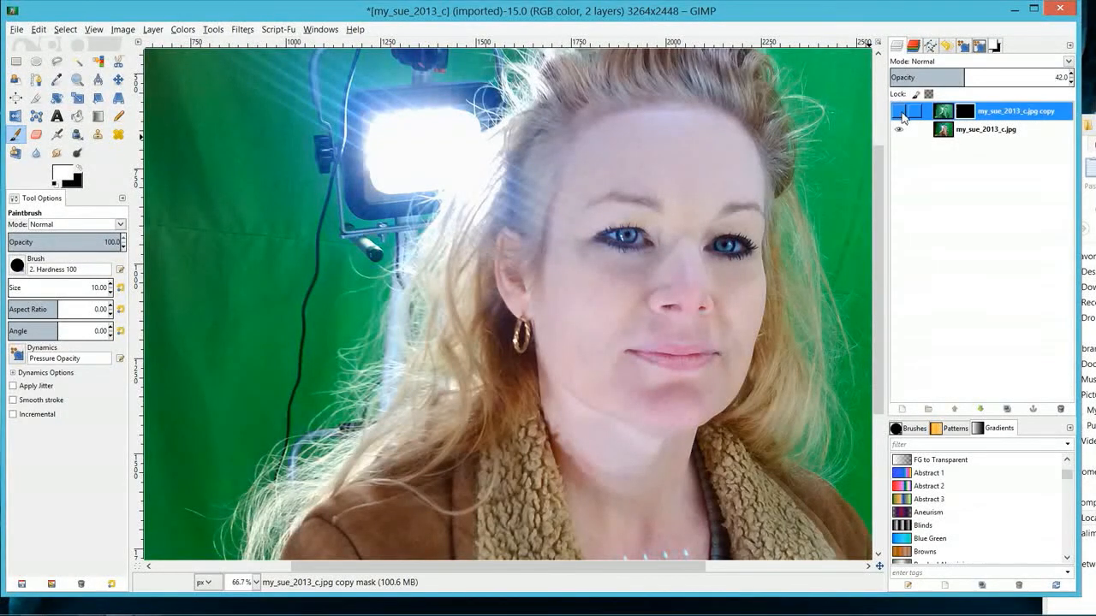
left_click(899, 111)
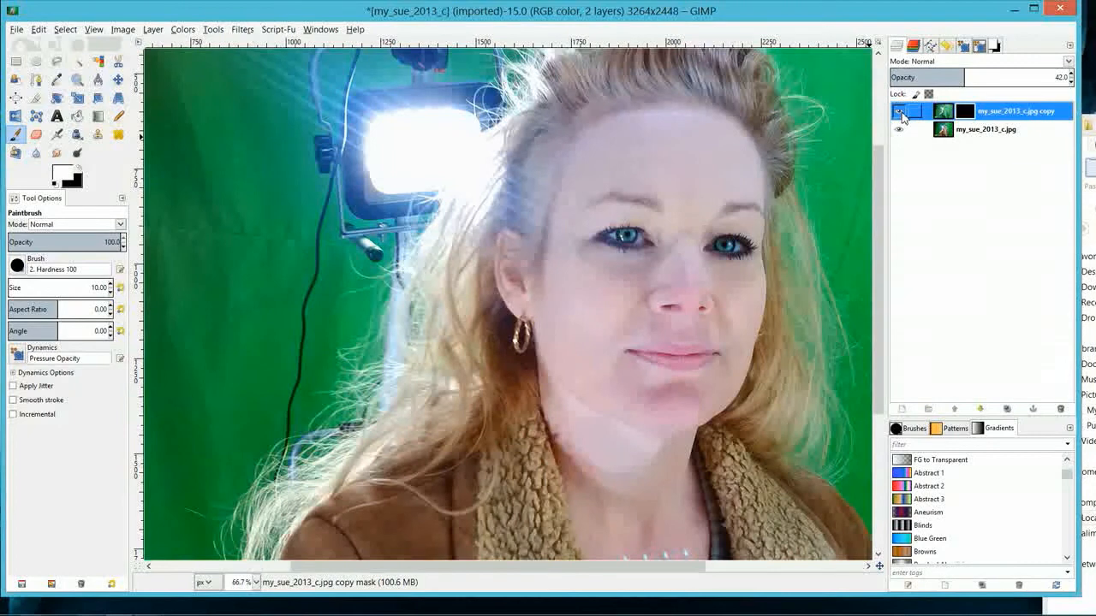